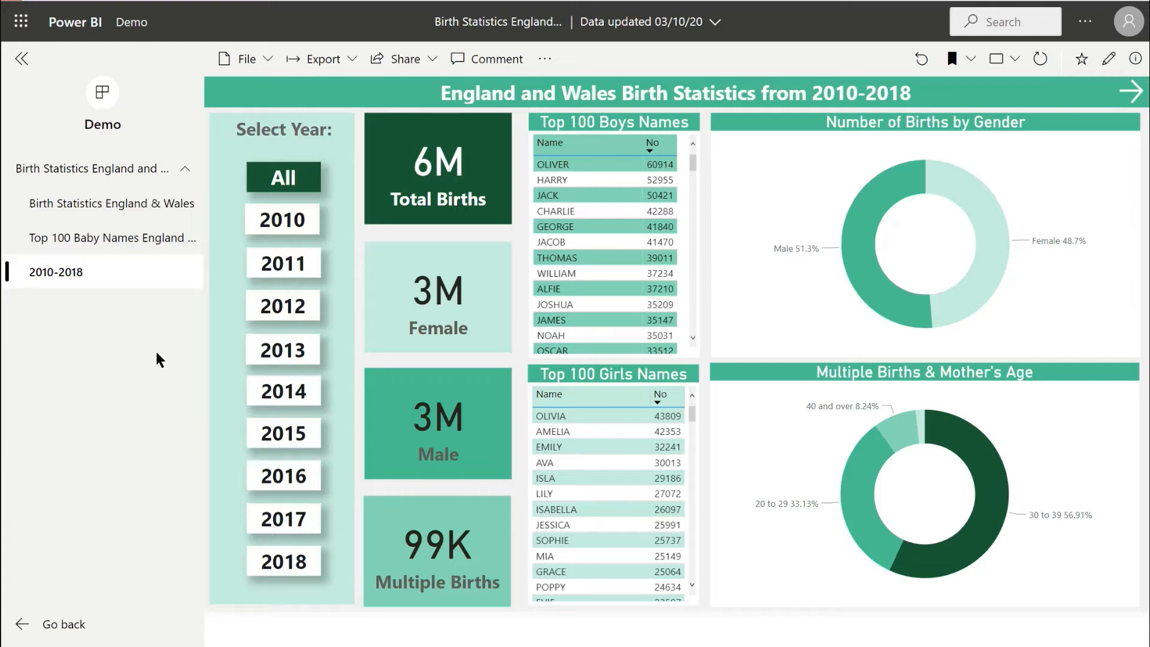
# - Choose 2013, then hit the background shape behind the year buttons and see them vanish
pyautogui.click(283, 352)
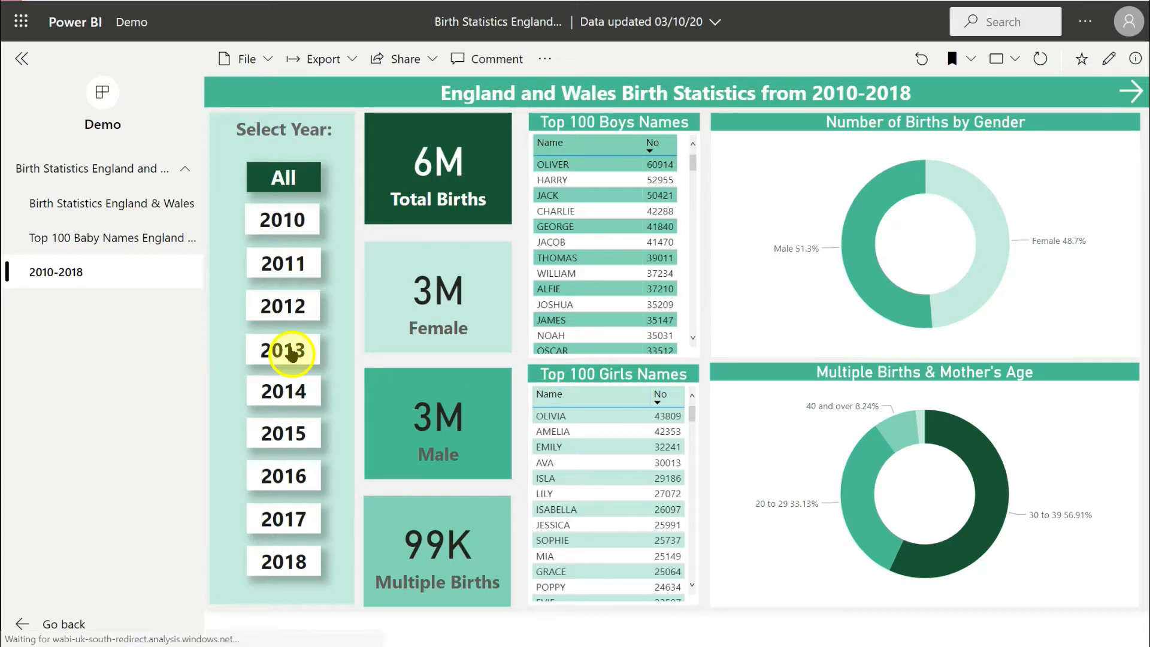
pyautogui.click(282, 348)
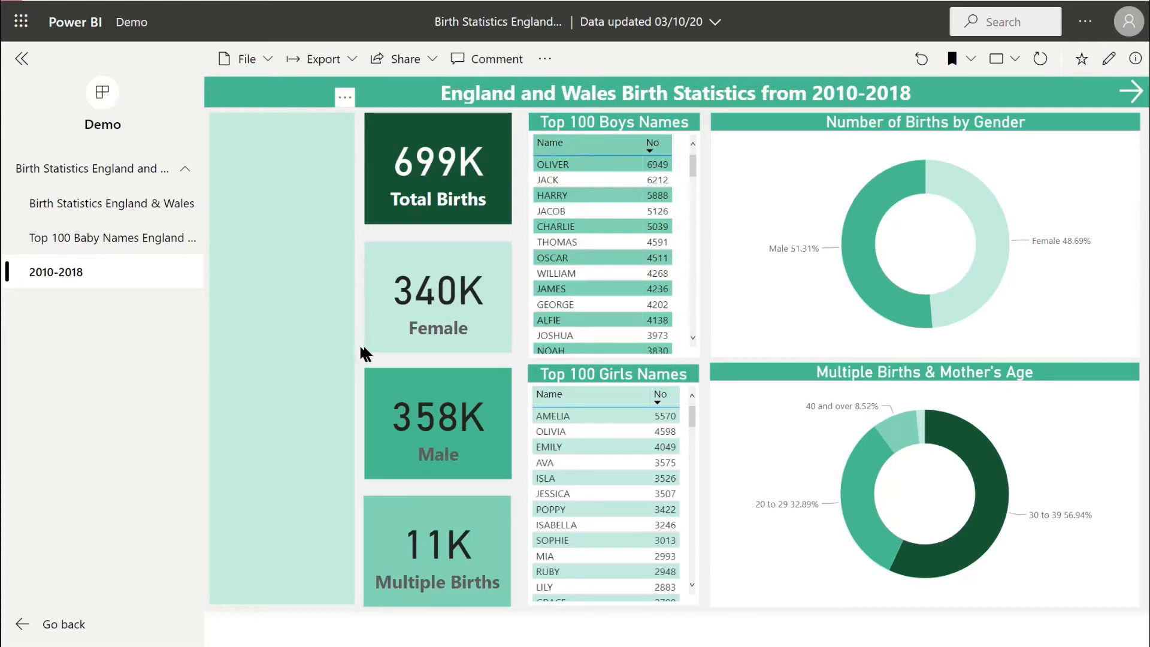
pyautogui.moveTo(338, 350)
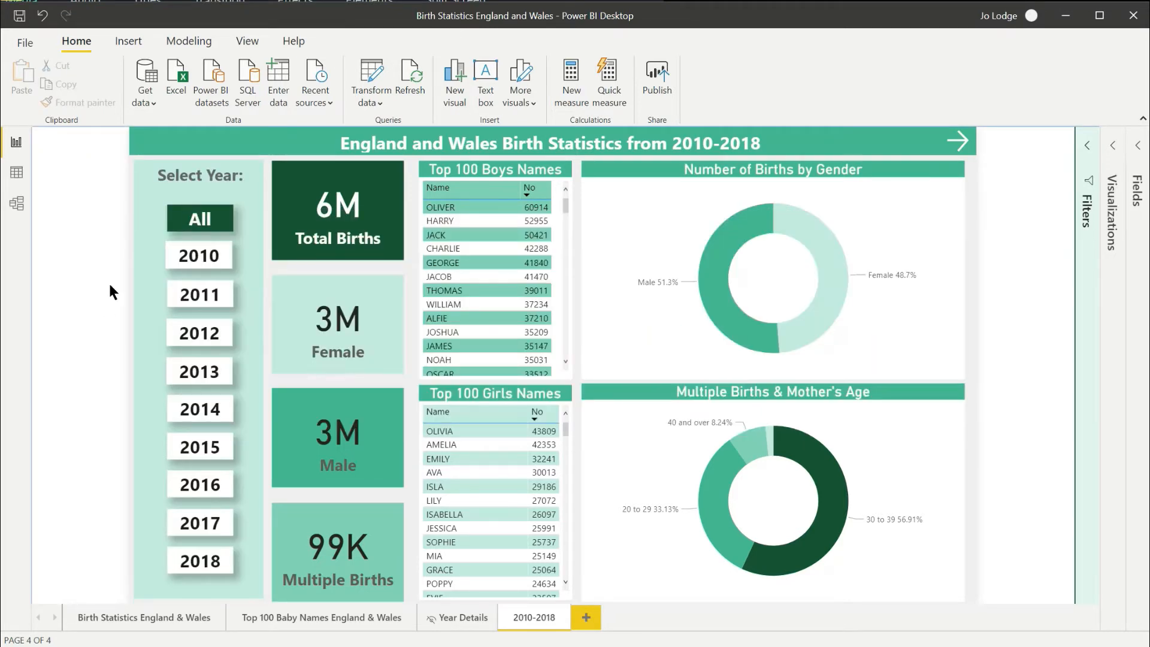
# - Show the Bookmarks pane from the View ribbon in Power BI Desktop
pyautogui.click(247, 41)
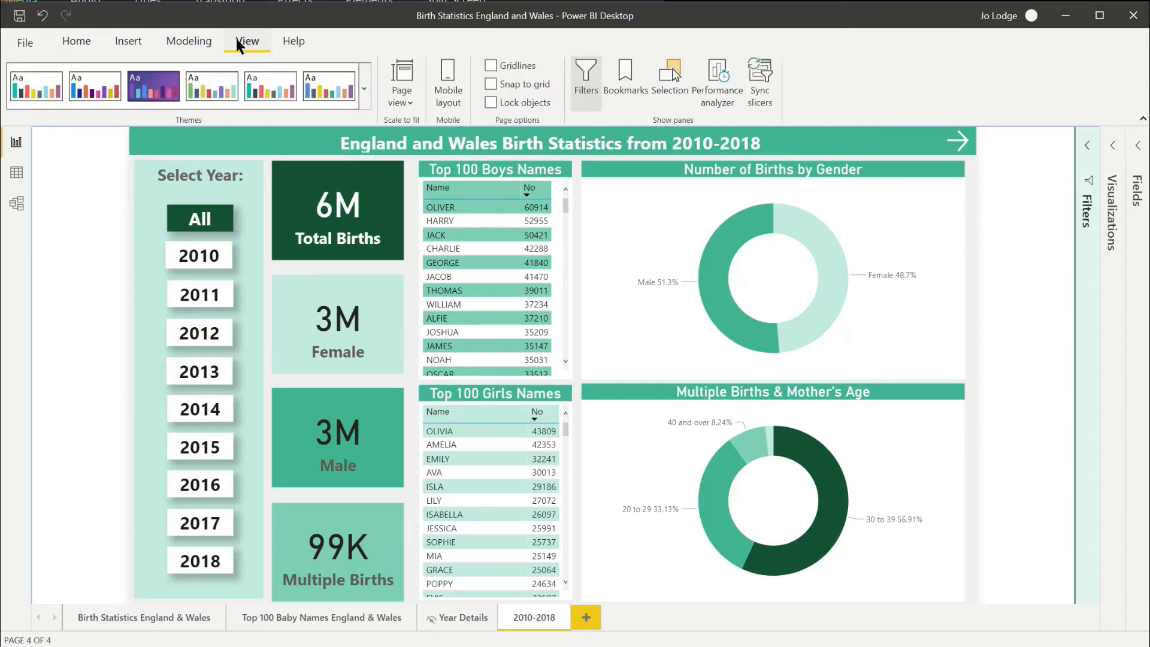
pyautogui.moveTo(625, 77)
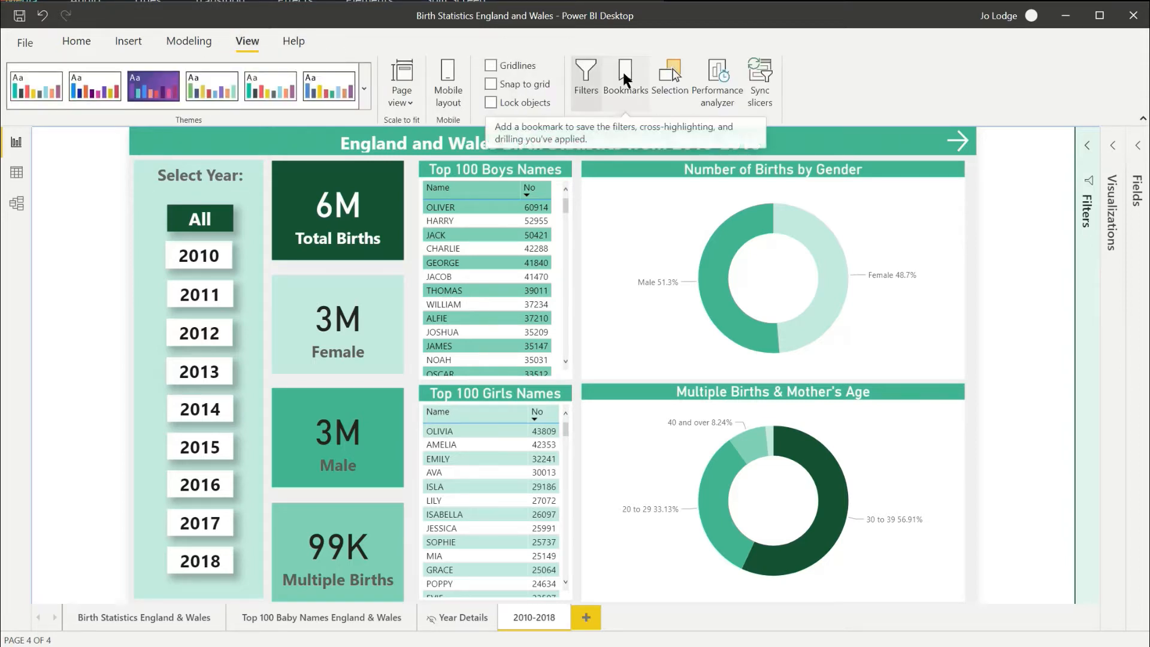
pyautogui.click(625, 79)
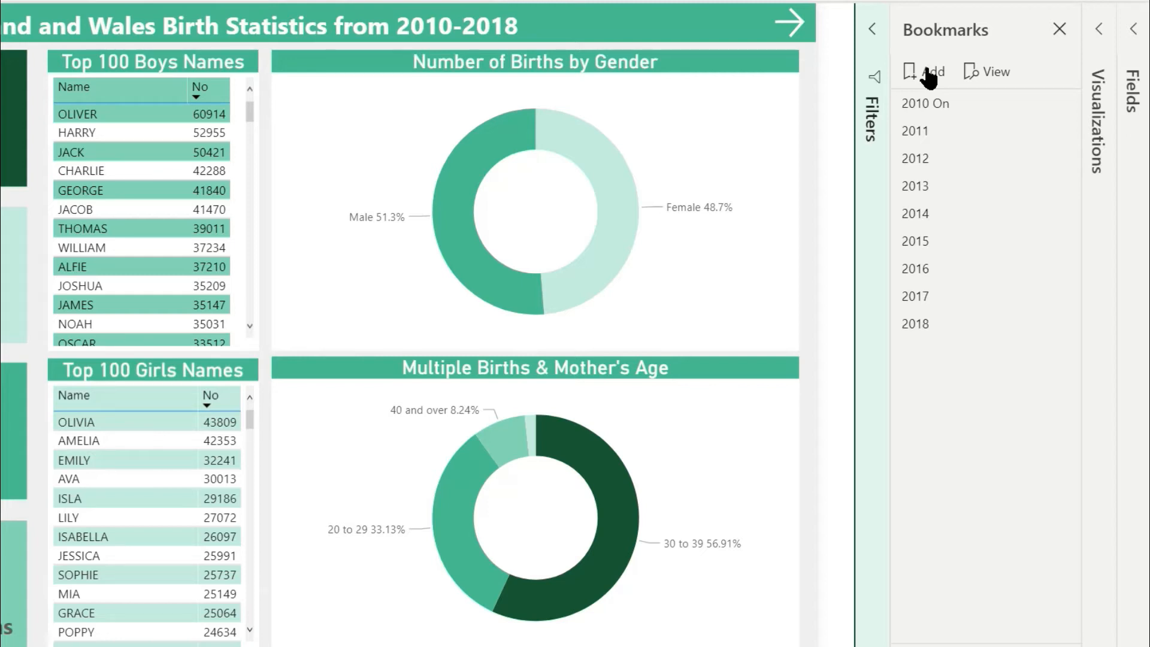
# - Add Bookmark 10 with Current page unticked so it captures only selected visuals
pyautogui.click(926, 71)
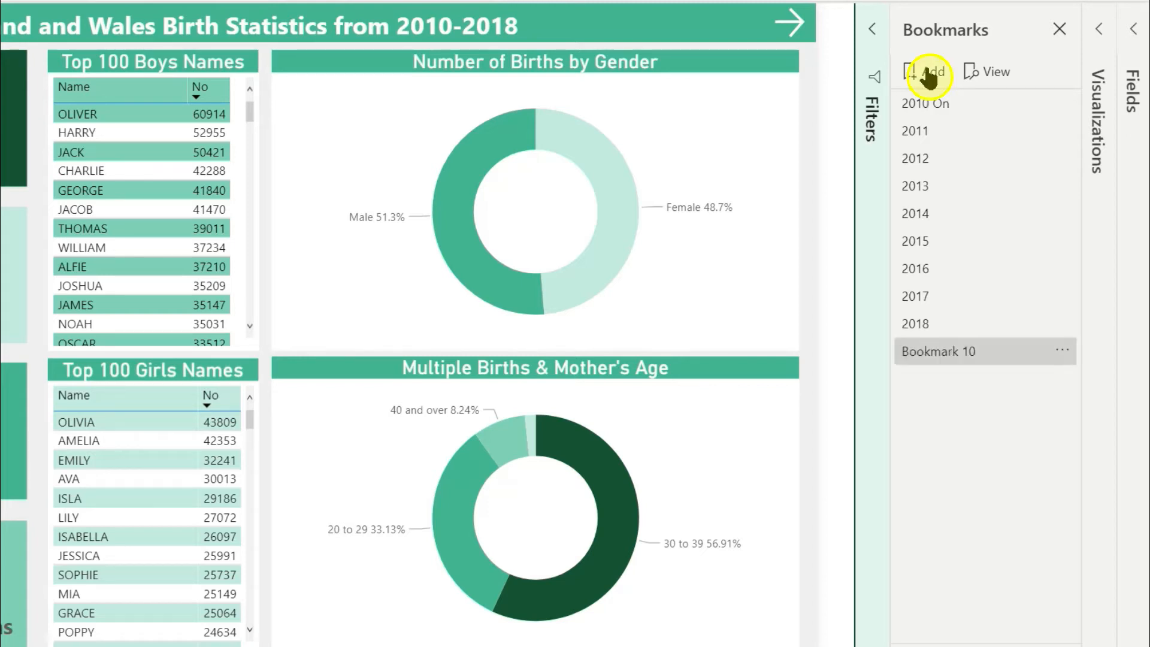
pyautogui.moveTo(1063, 351)
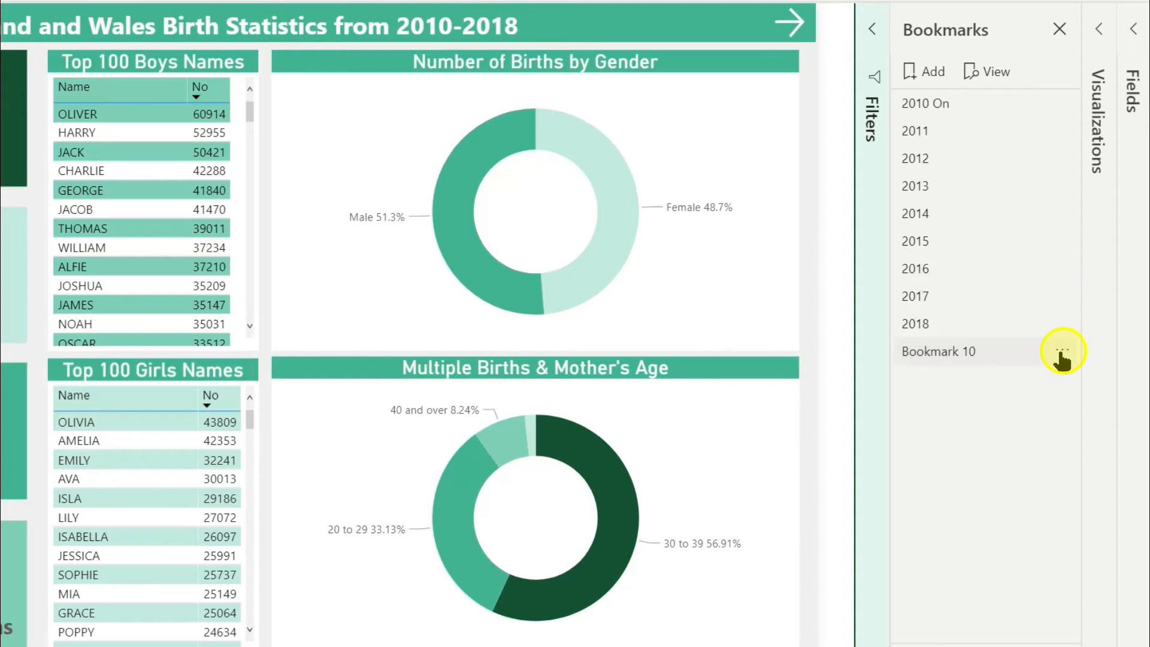
pyautogui.click(1063, 351)
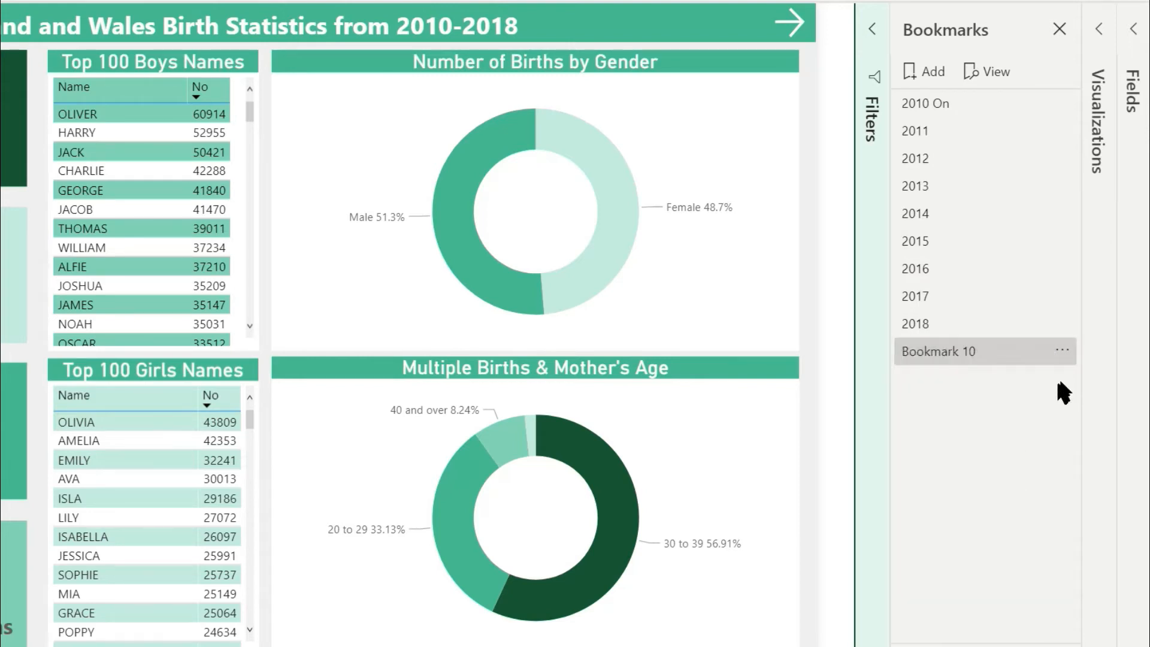
pyautogui.click(1062, 351)
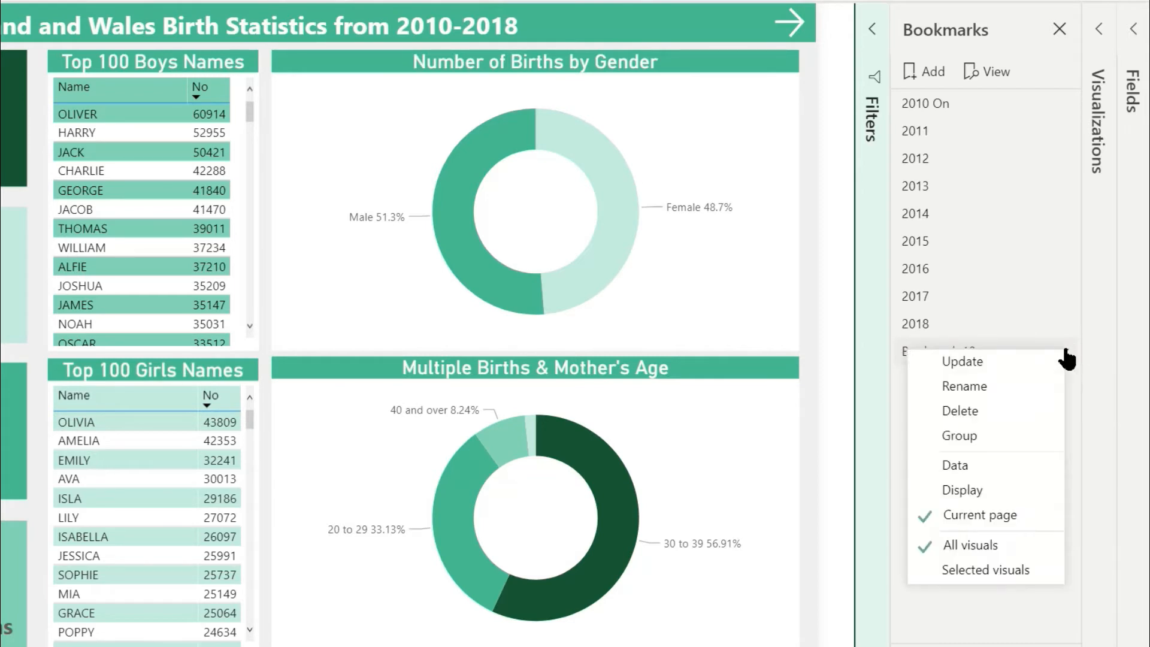
pyautogui.click(961, 361)
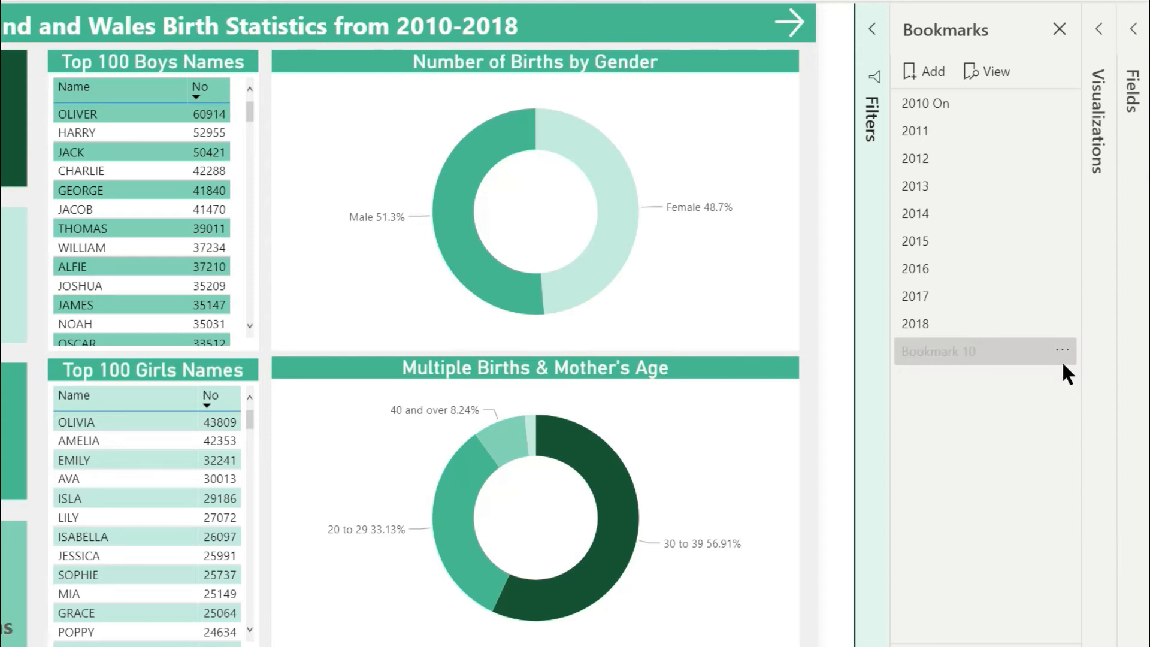
pyautogui.moveTo(1064, 359)
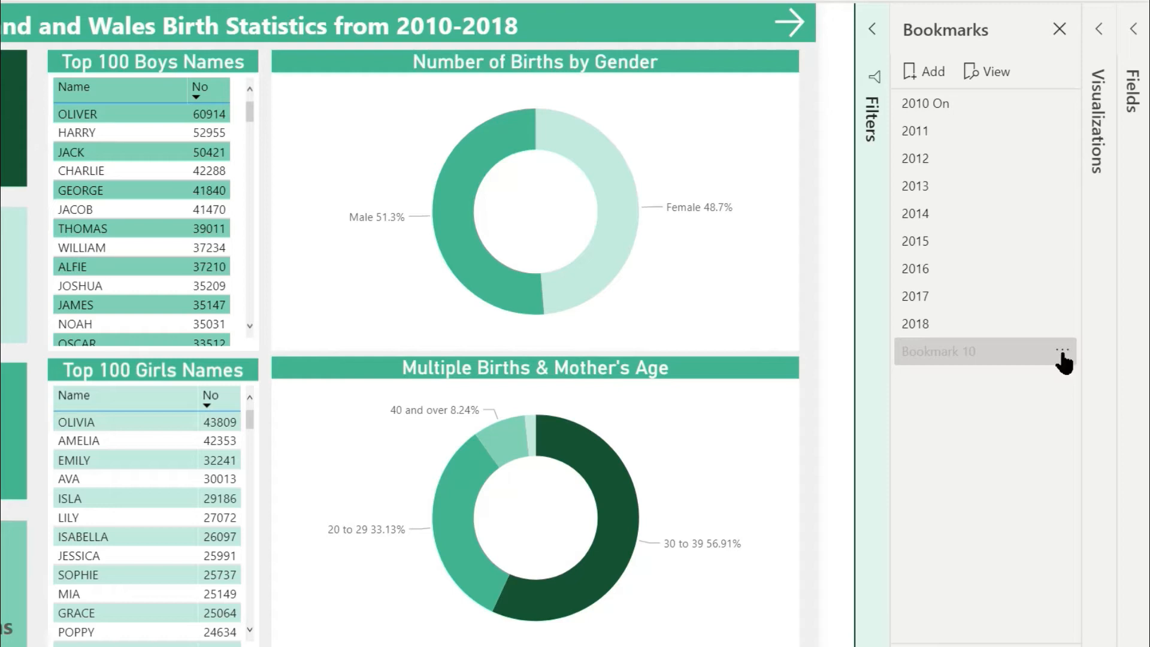
pyautogui.click(1063, 351)
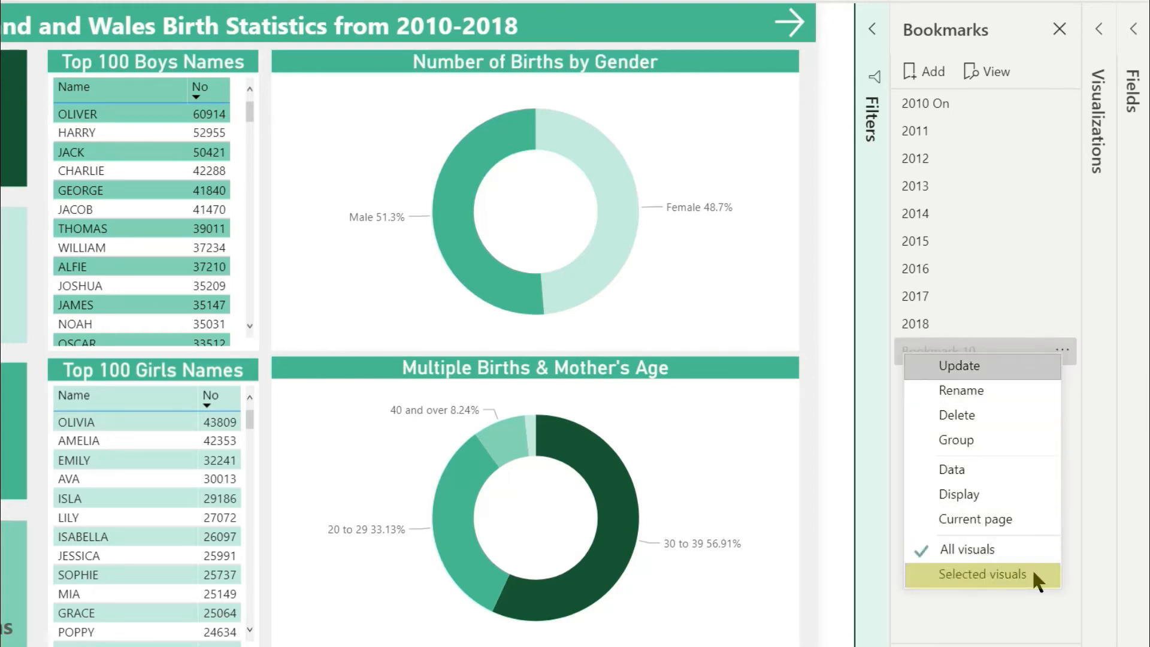
pyautogui.click(981, 574)
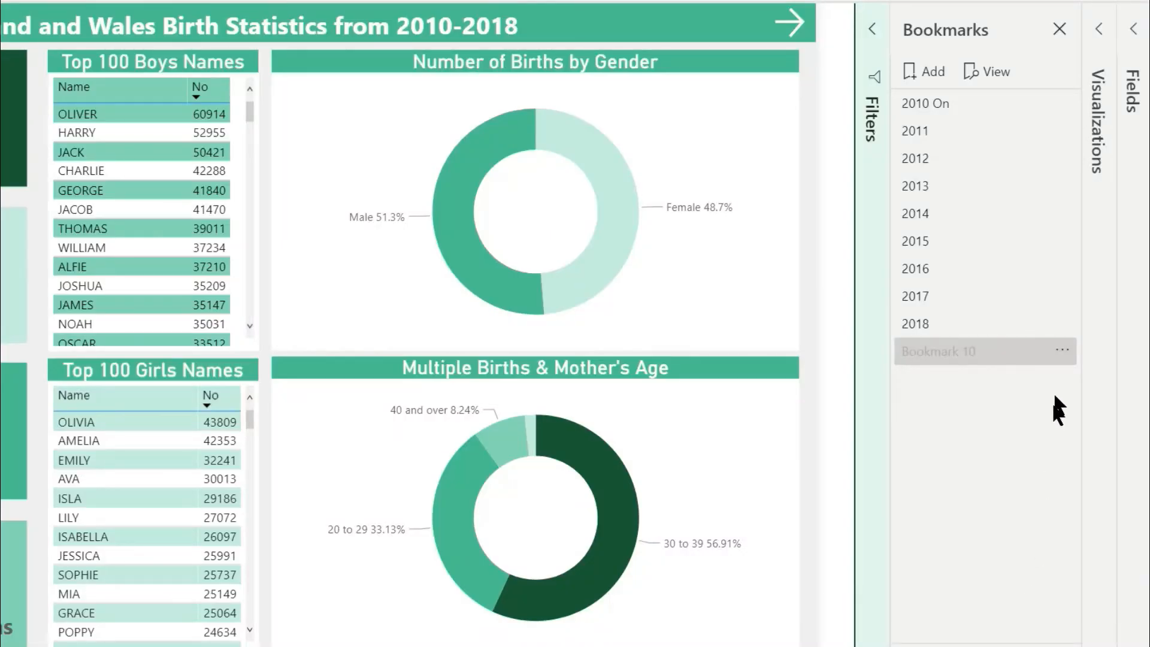
pyautogui.click(1062, 349)
pyautogui.write('No Action')
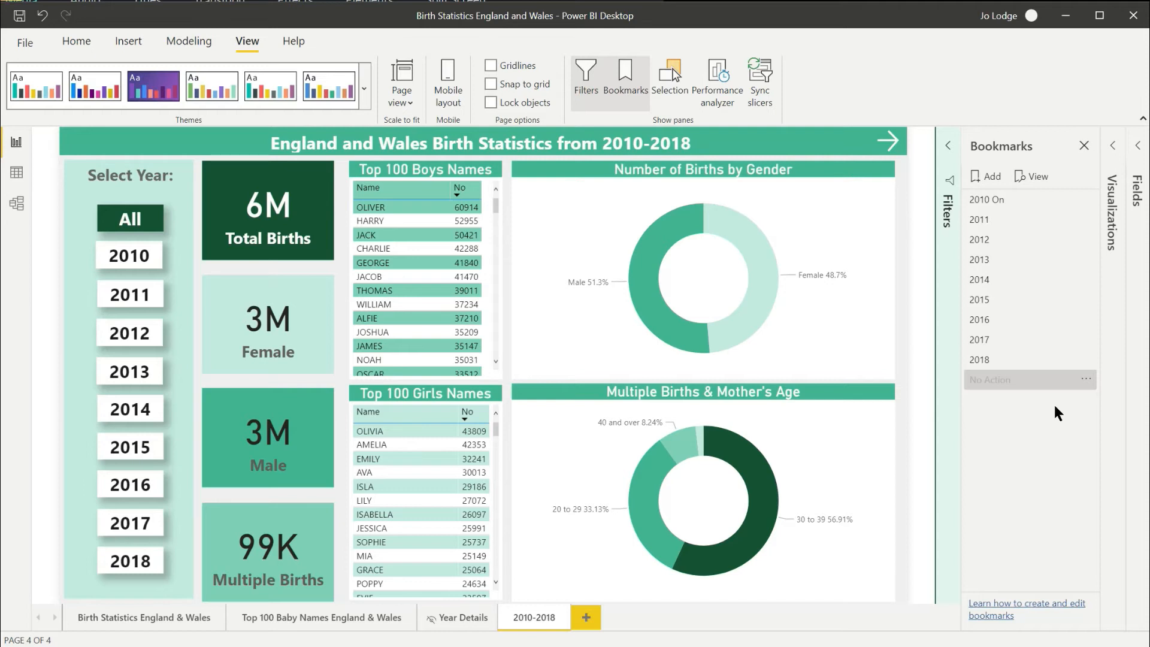
pyautogui.moveTo(185, 279)
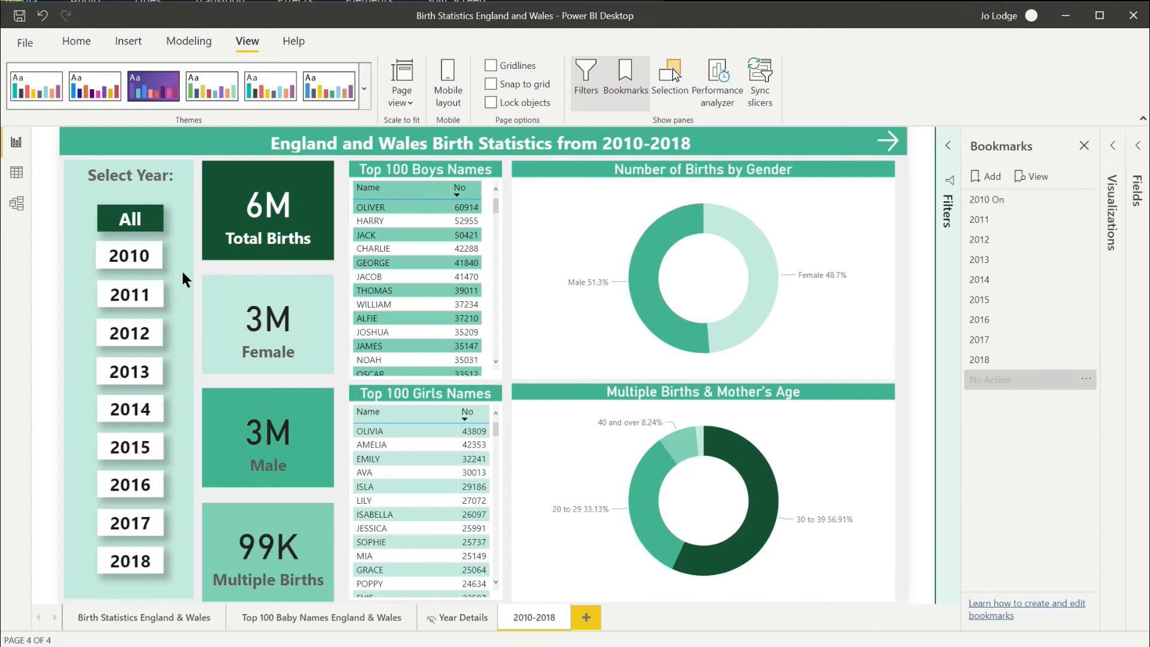
# - Select the background shape behind the year buttons to show its formatting options
pyautogui.click(128, 366)
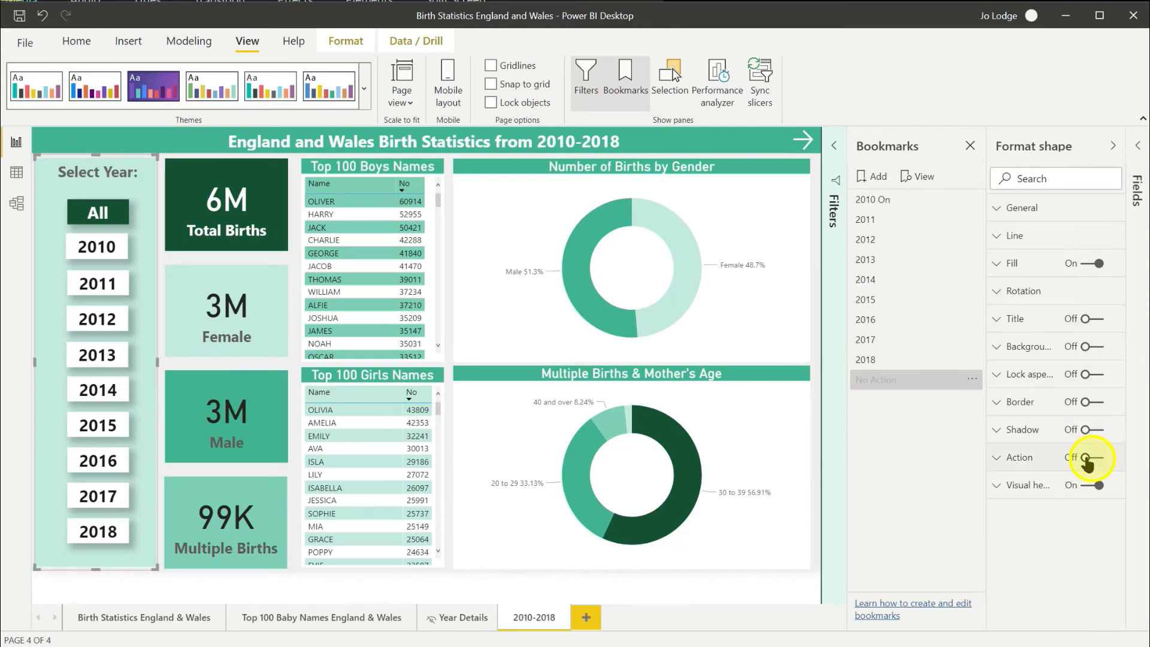
# - Give the shape a Bookmark action pointing to No Action, then close the side panes
pyautogui.click(1092, 457)
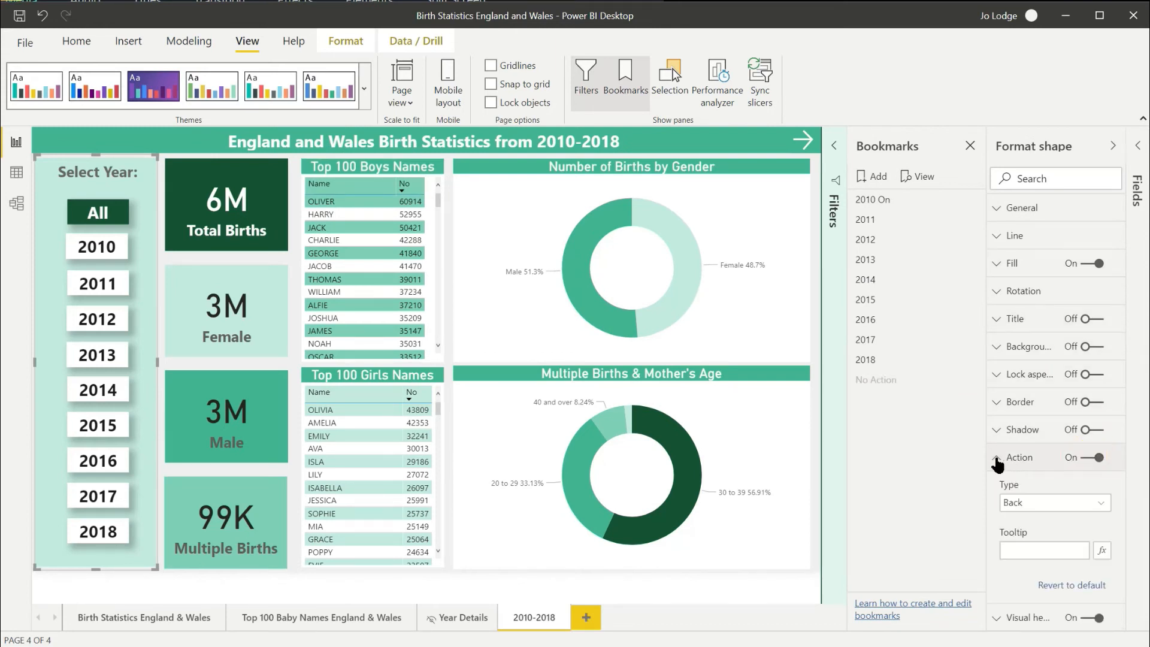
pyautogui.click(1054, 502)
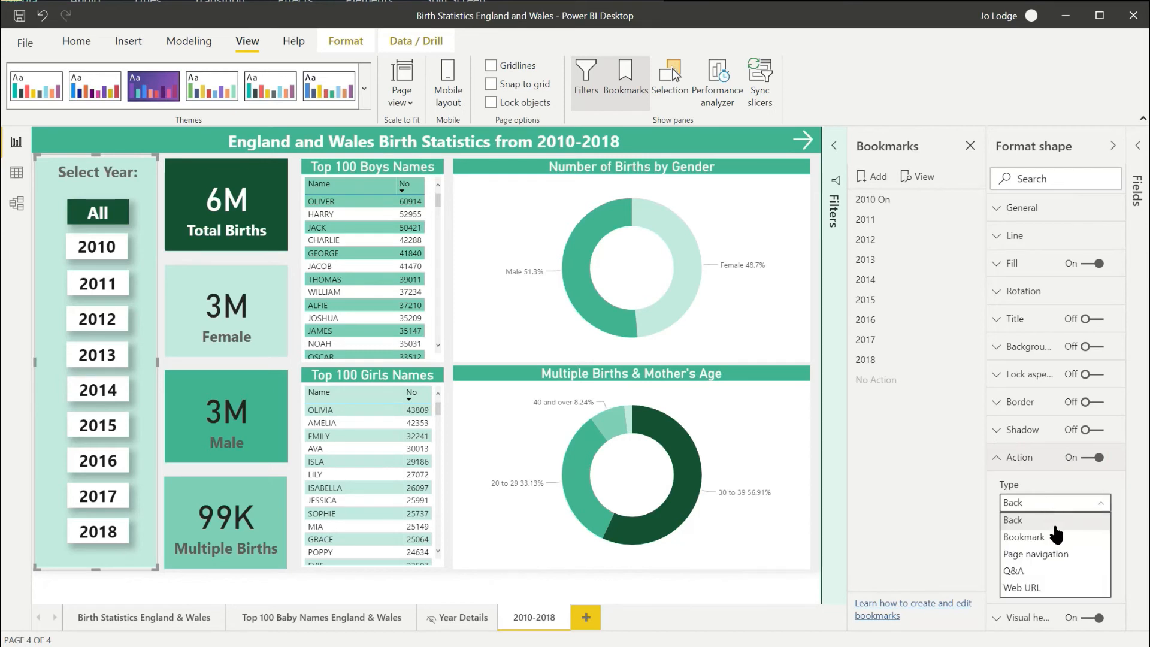
pyautogui.click(1024, 537)
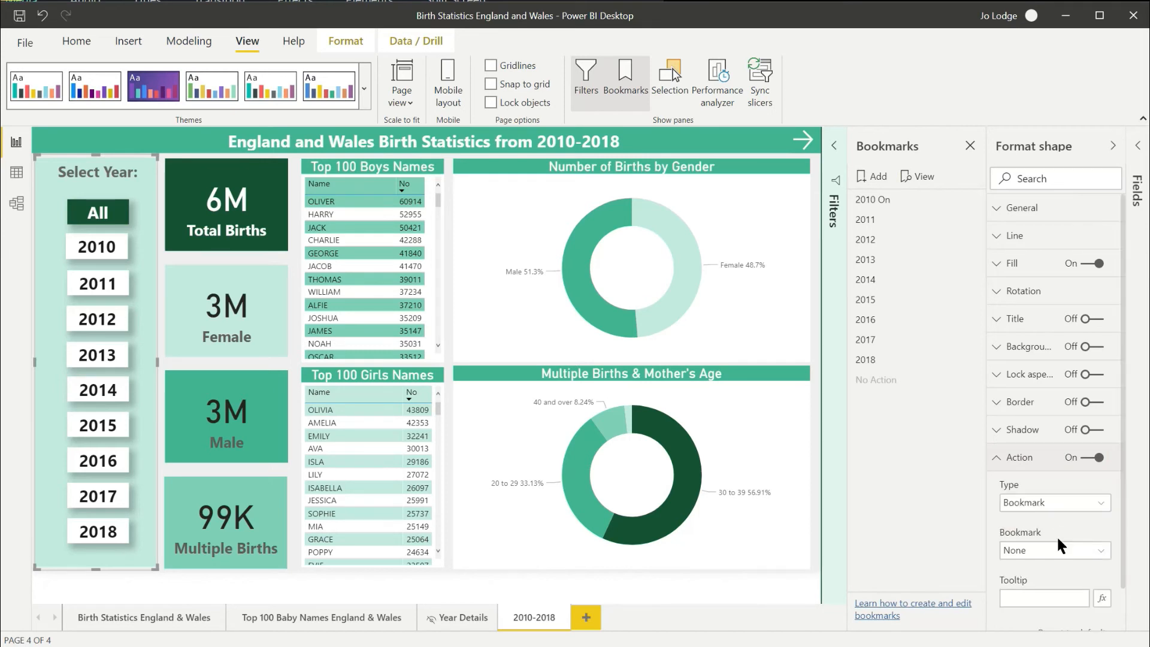
pyautogui.click(1054, 550)
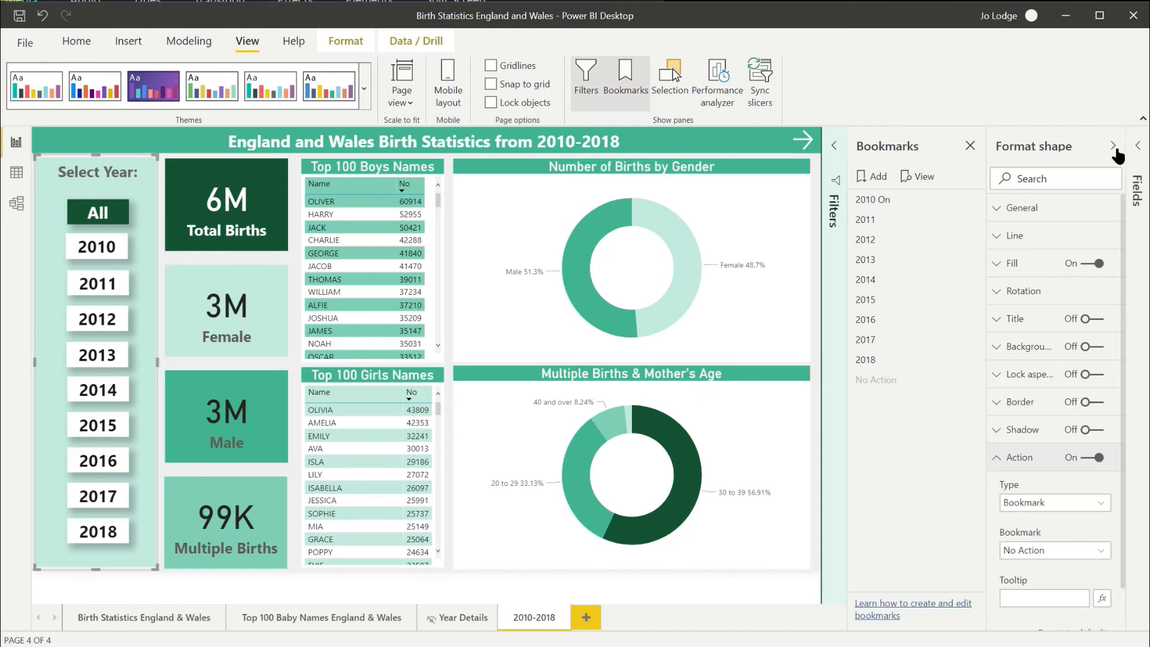
pyautogui.click(1114, 146)
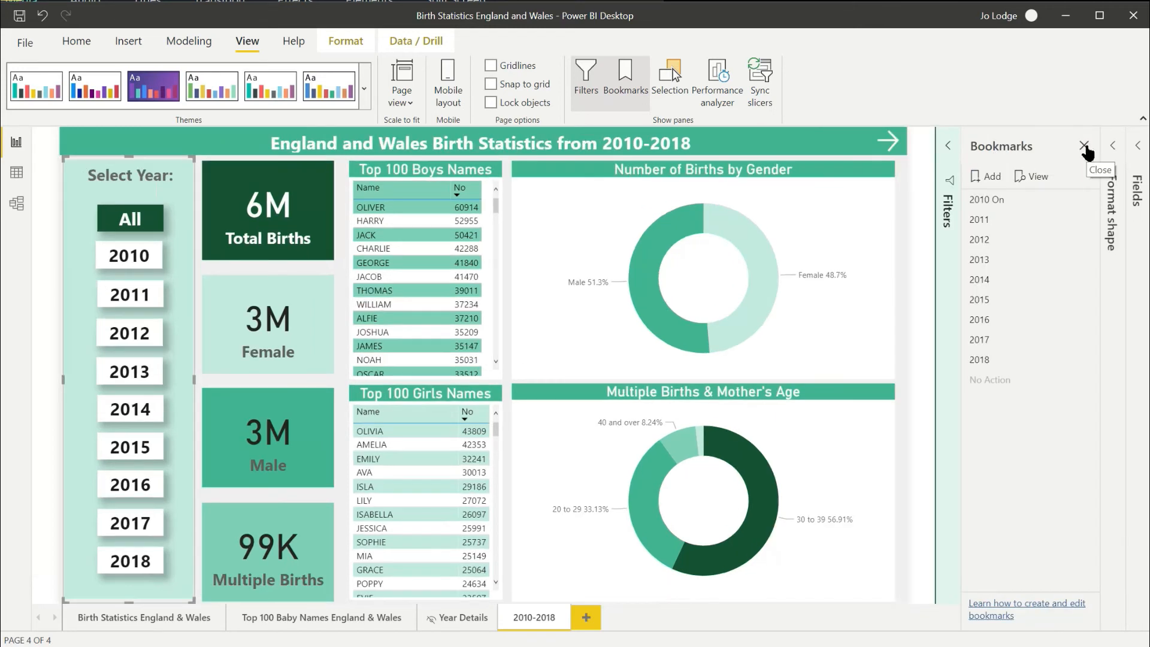
pyautogui.click(1085, 146)
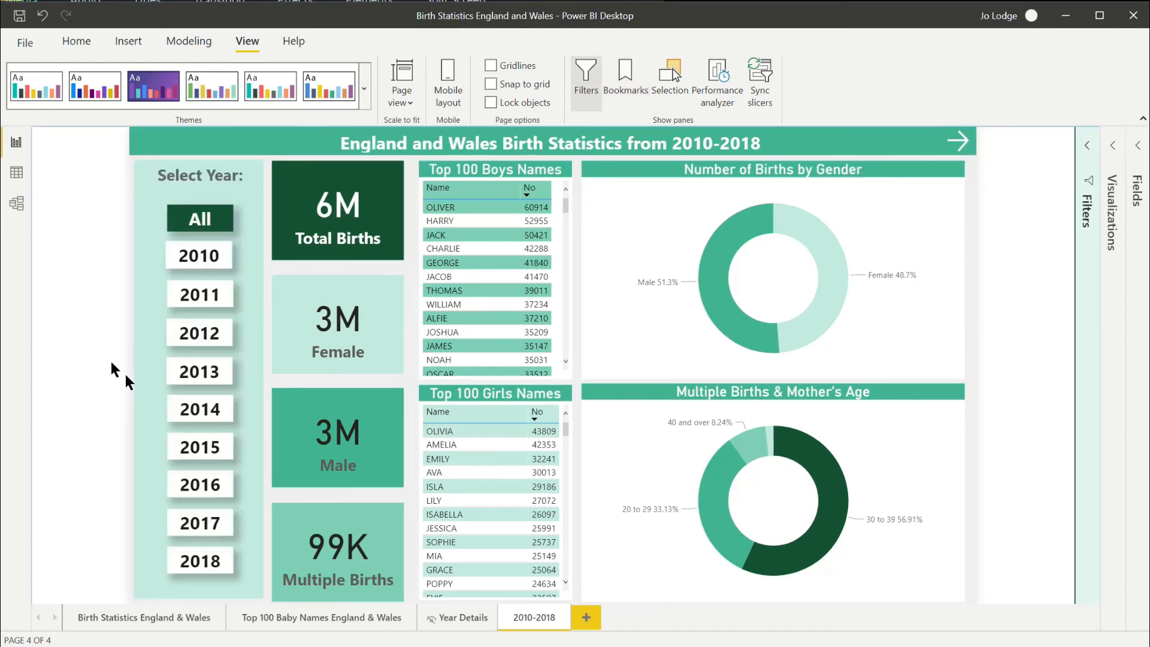
pyautogui.moveTo(110, 377)
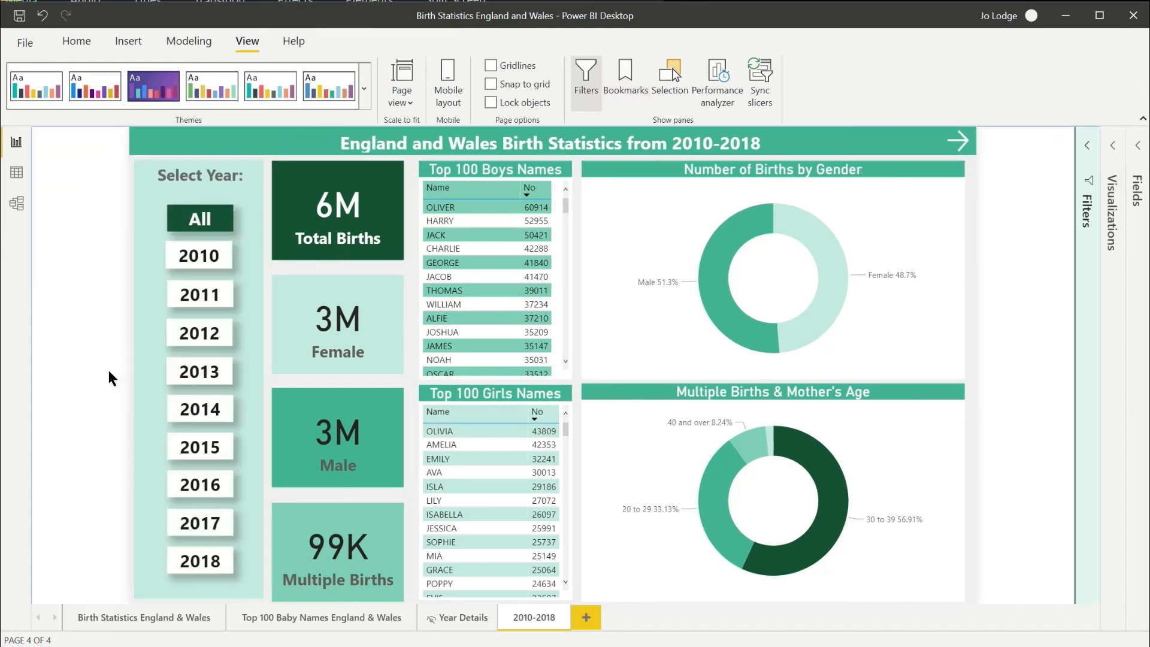
pyautogui.moveTo(99, 304)
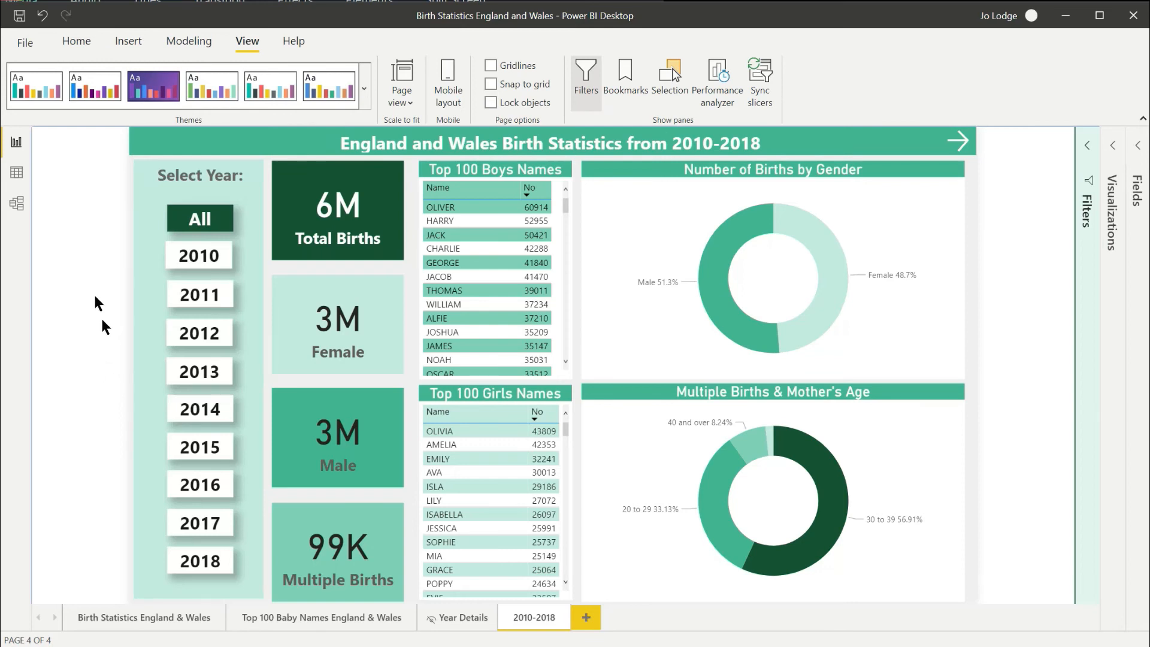
pyautogui.moveTo(21, 16)
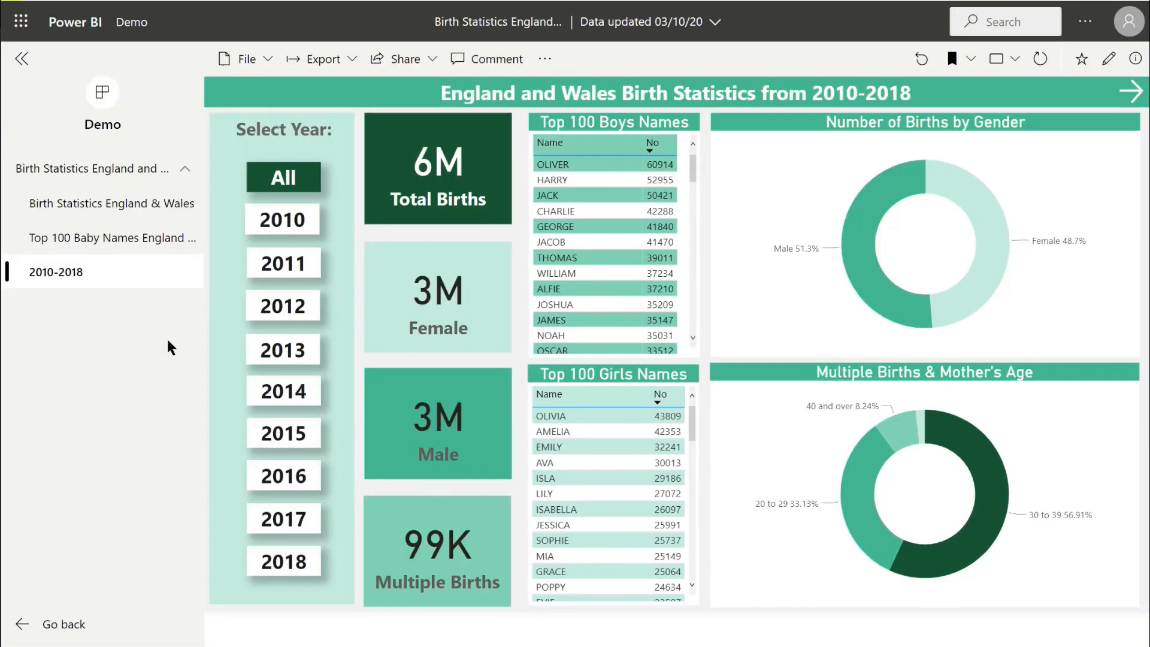
pyautogui.moveTo(231, 358)
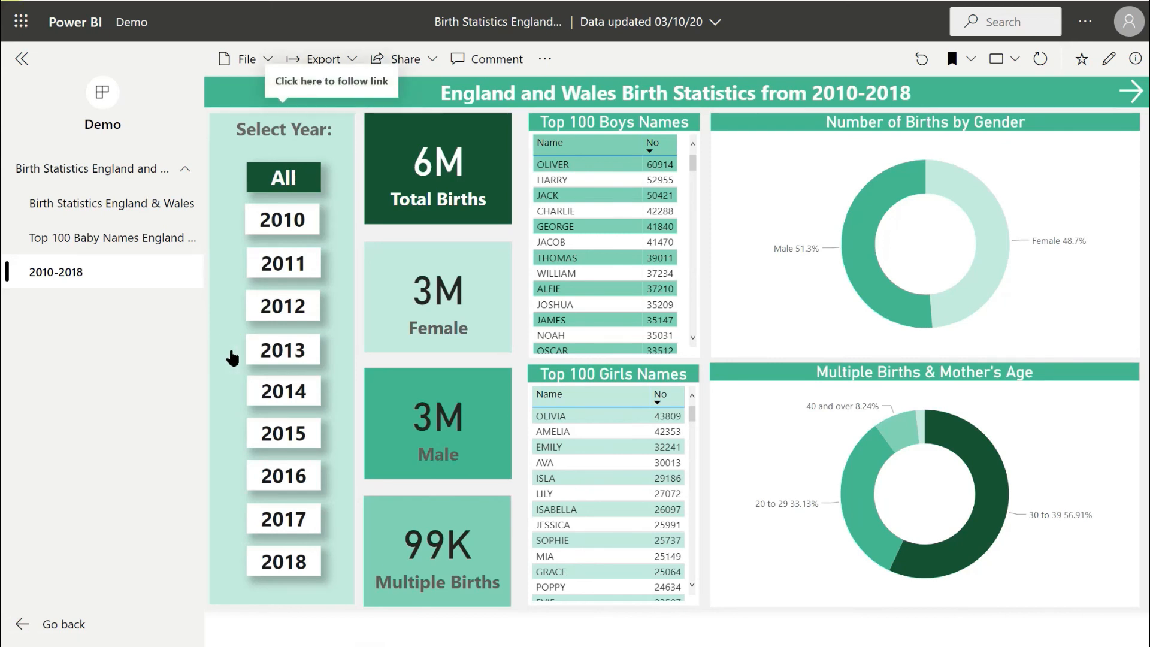
pyautogui.moveTo(272, 359)
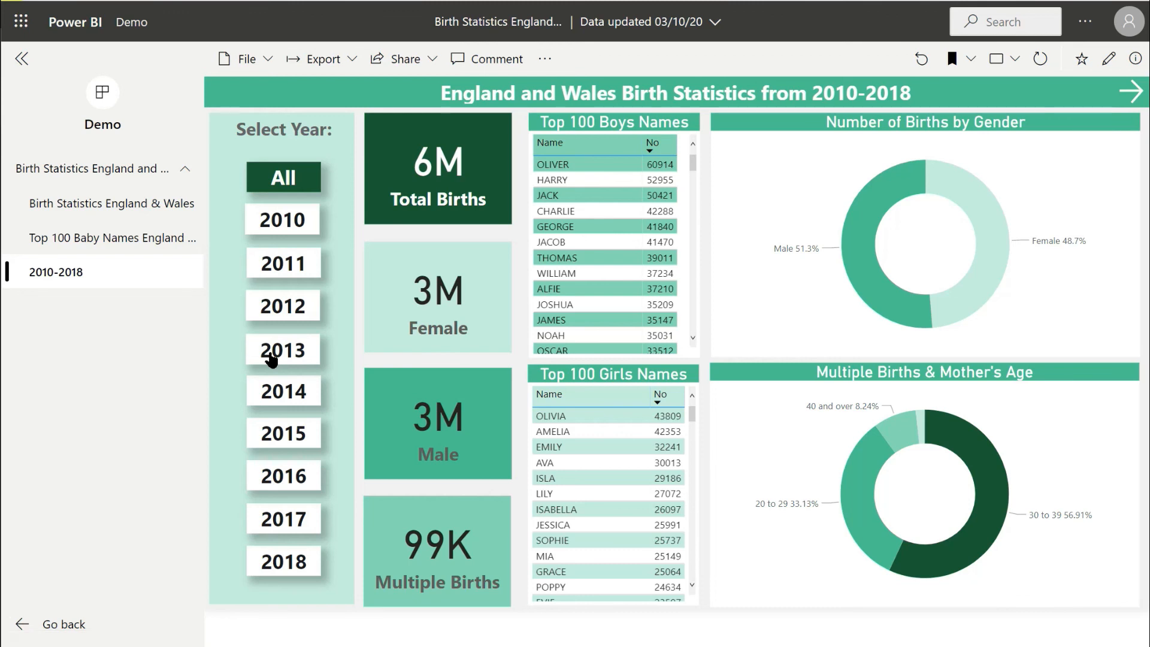
# - Choose 2013 in the republished report, confirming the year buttons stay visible
pyautogui.click(283, 349)
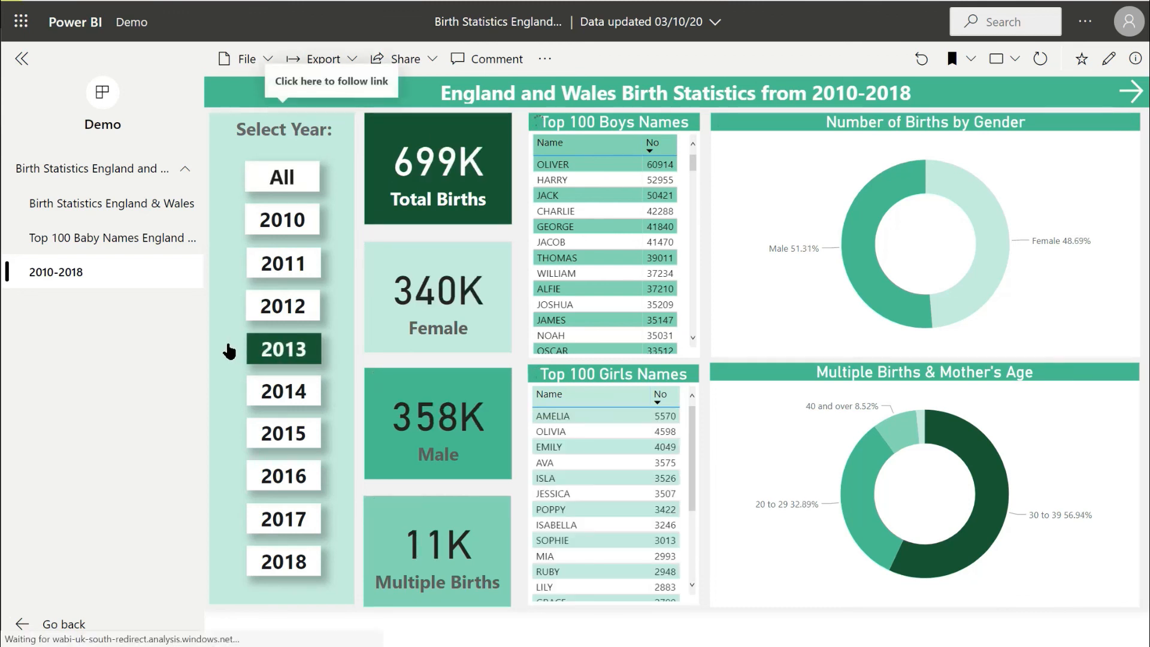